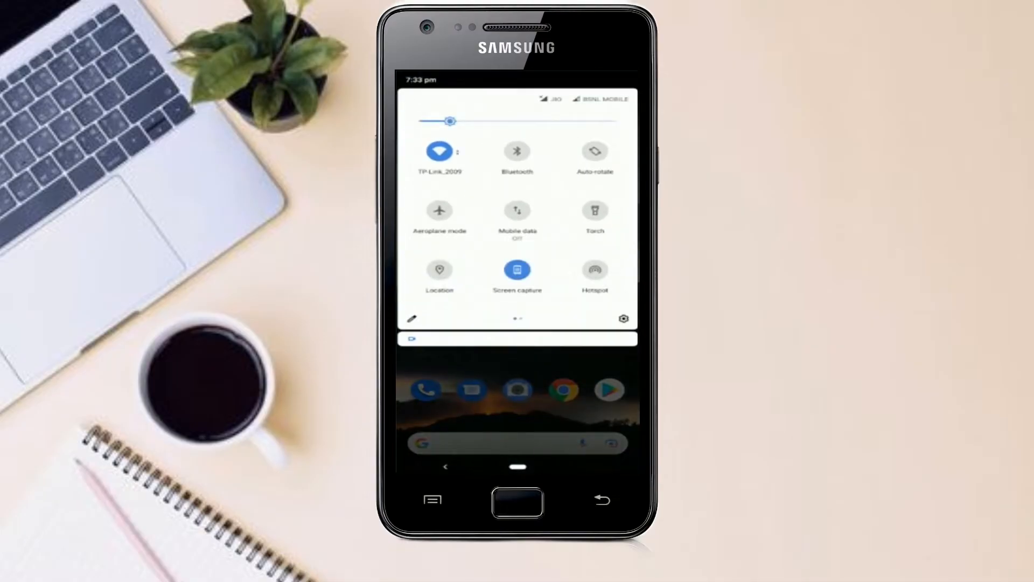
# Reach Developer options through Settings > System > Advanced, with developer options enabled
pyautogui.click(622, 318)
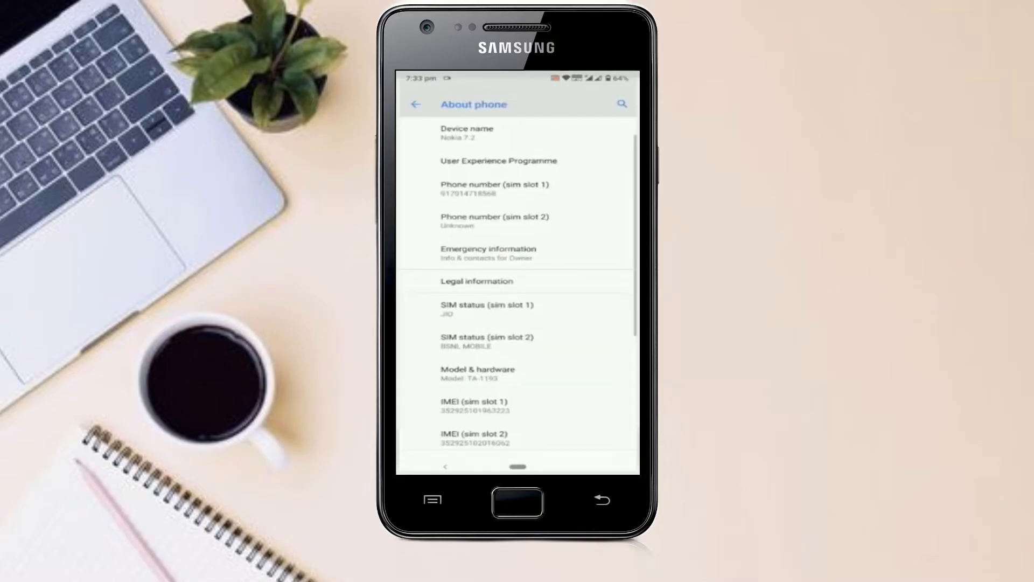
pyautogui.scroll(-3)
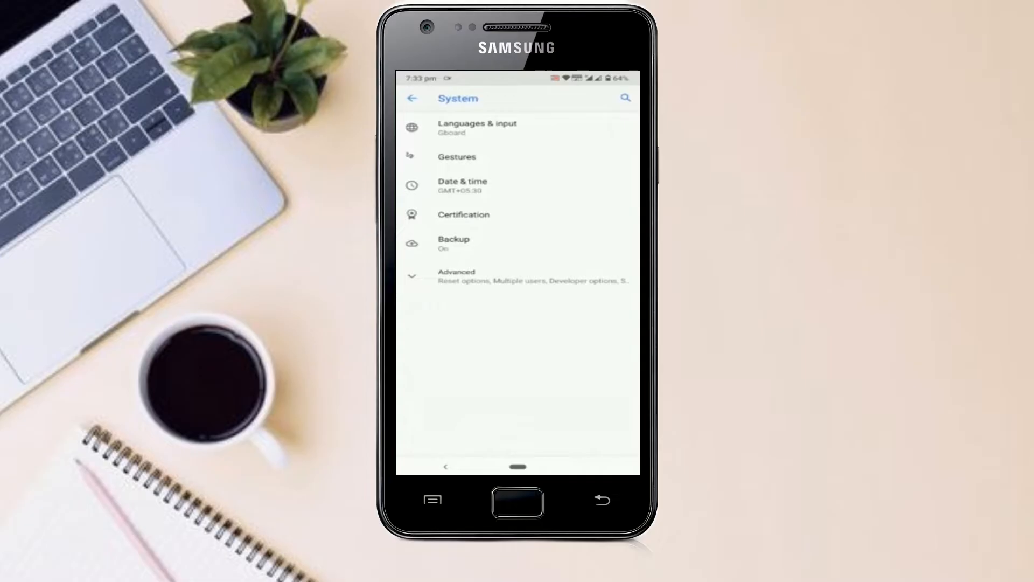
pyautogui.click(456, 274)
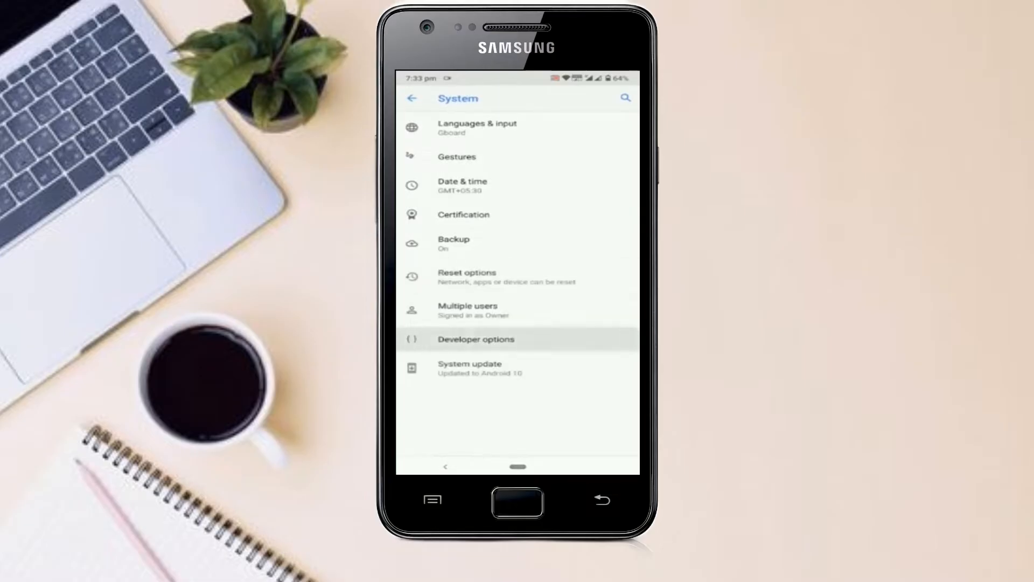
pyautogui.click(475, 339)
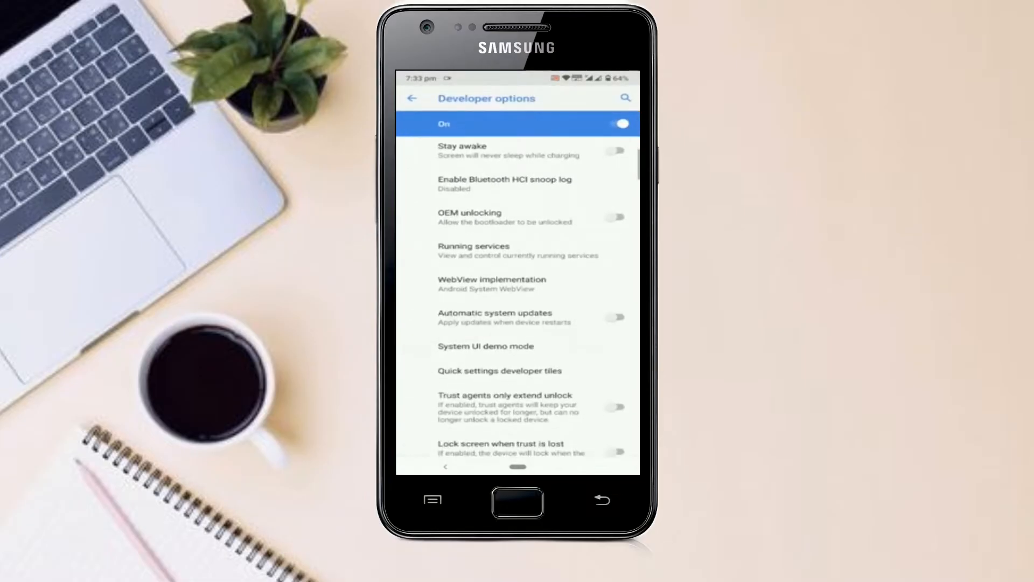
# Scroll through Developer options before rebooting the phone into TWRP recovery
pyautogui.scroll(-3)
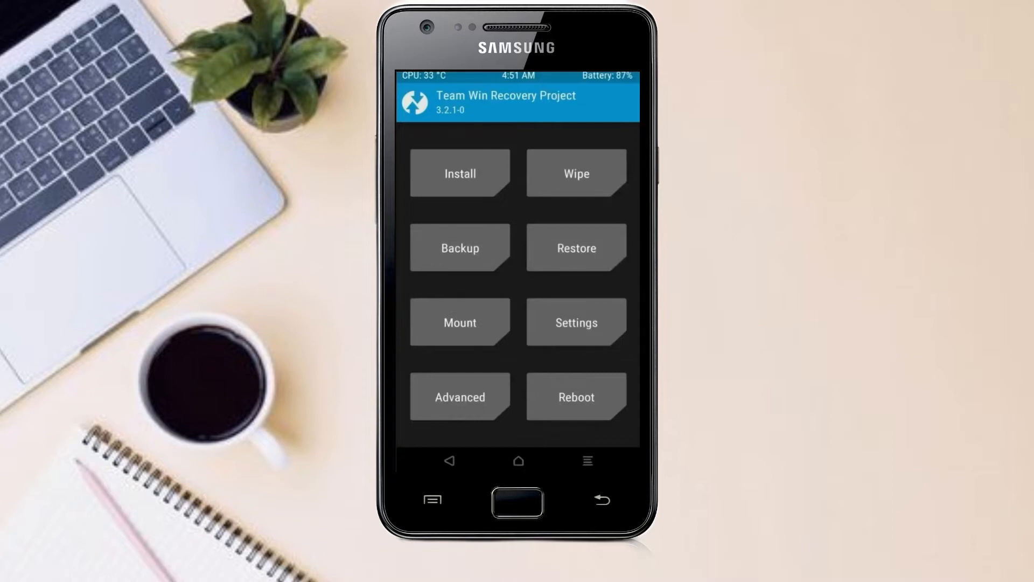
# Back up Boot, Recovery, System, Data and Modem to the micro SD card, then return to the main menu
pyautogui.click(459, 248)
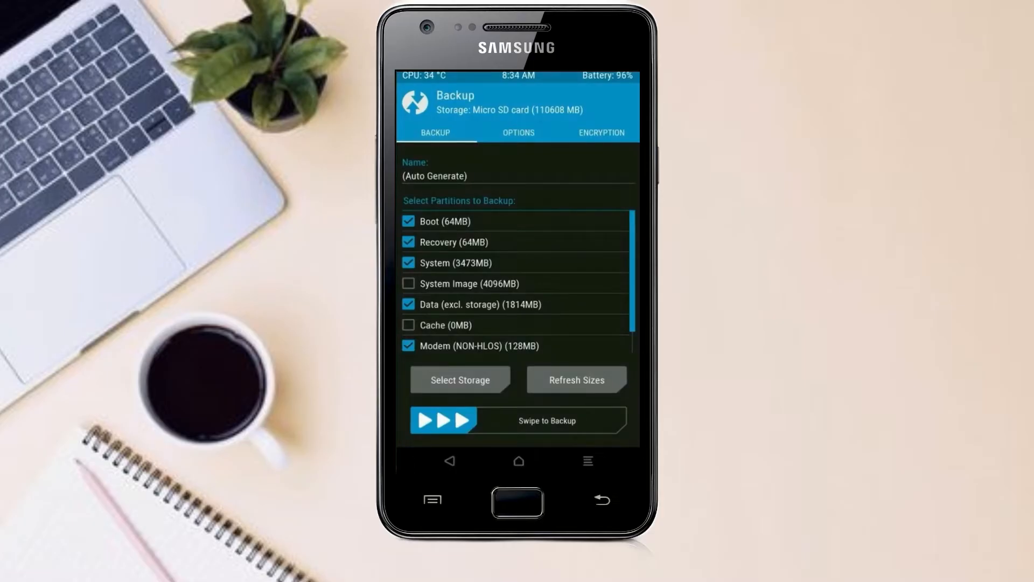
pyautogui.moveTo(443, 421); pyautogui.dragTo(594, 421)
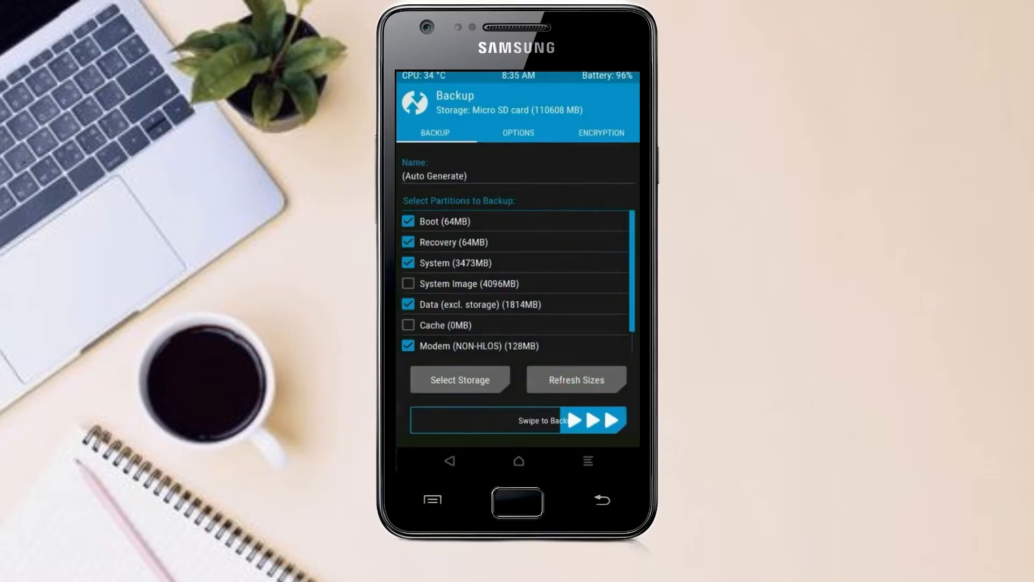
pyautogui.moveTo(448, 420); pyautogui.dragTo(613, 420)
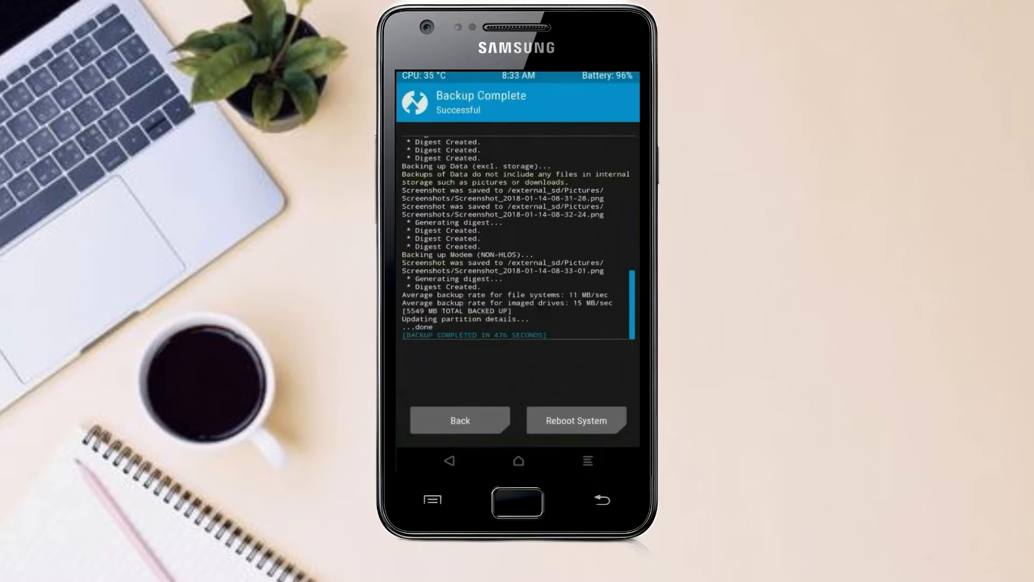
pyautogui.click(459, 420)
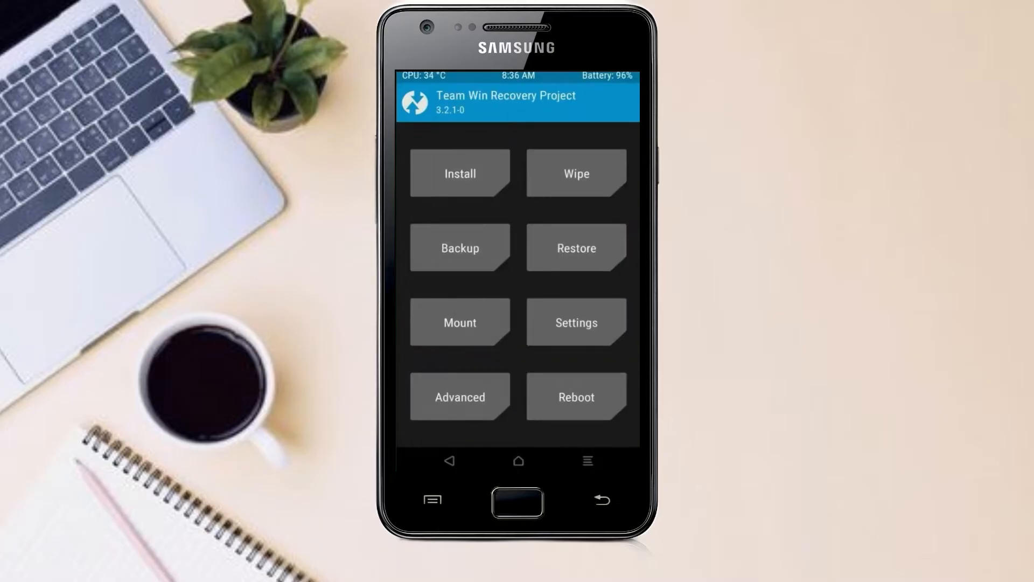
# Factory-reset wipe data, cache, Dalvik and system, then browse /external_sd for zips to install
pyautogui.click(575, 173)
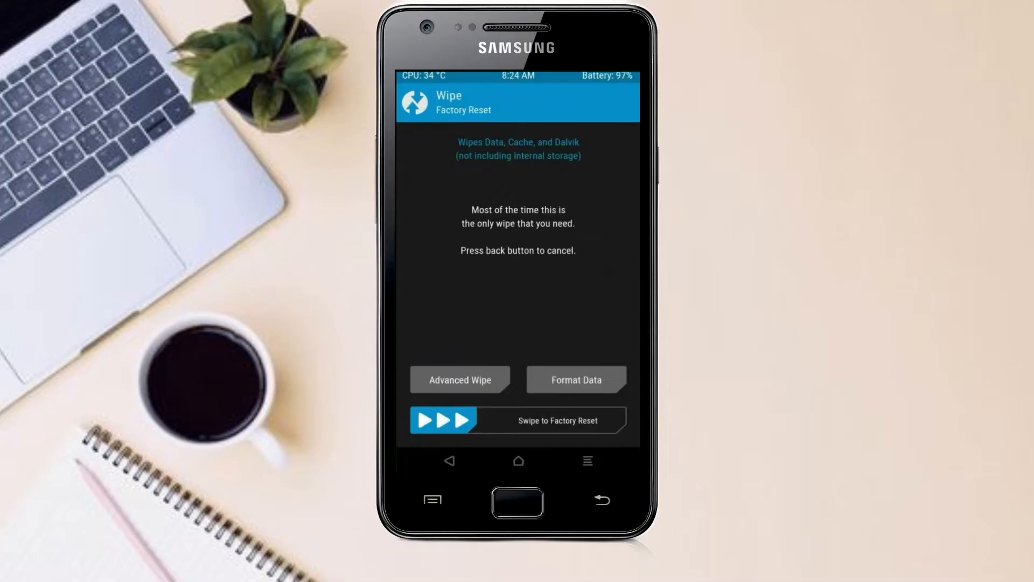
pyautogui.click(459, 379)
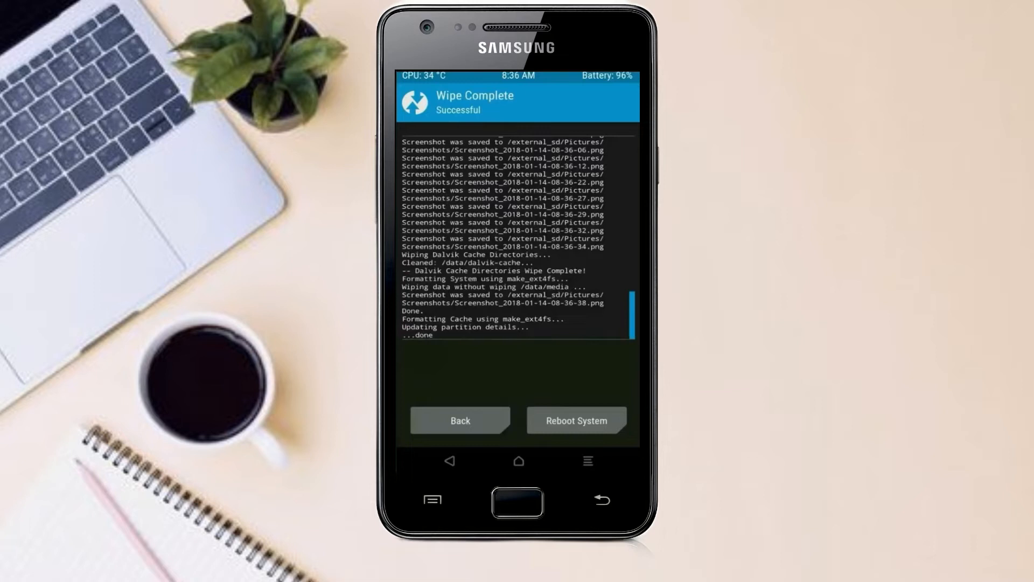
pyautogui.click(460, 420)
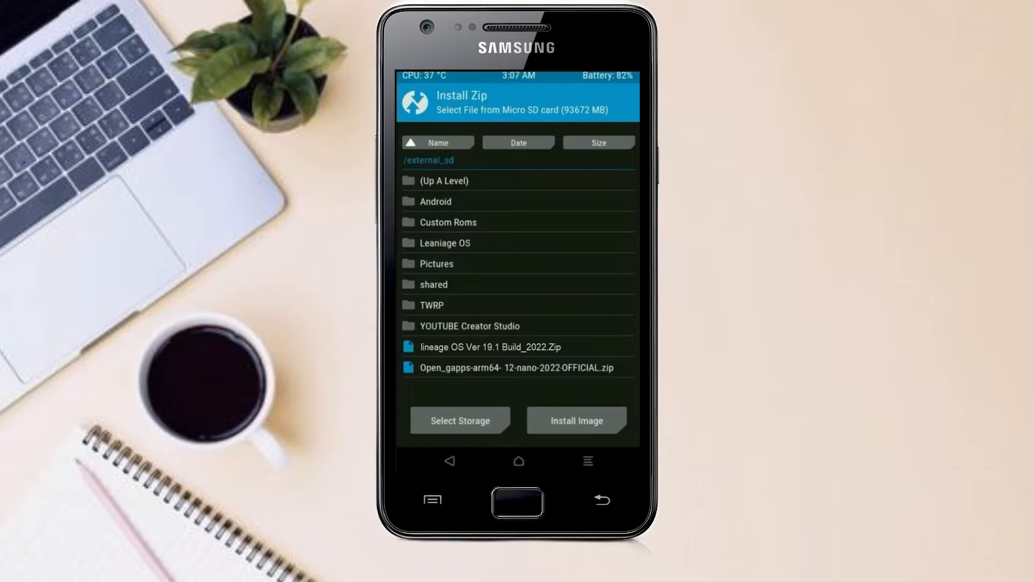
# Queue the Lineage OS and Open GApps zips from the SD card and flash them
pyautogui.click(490, 346)
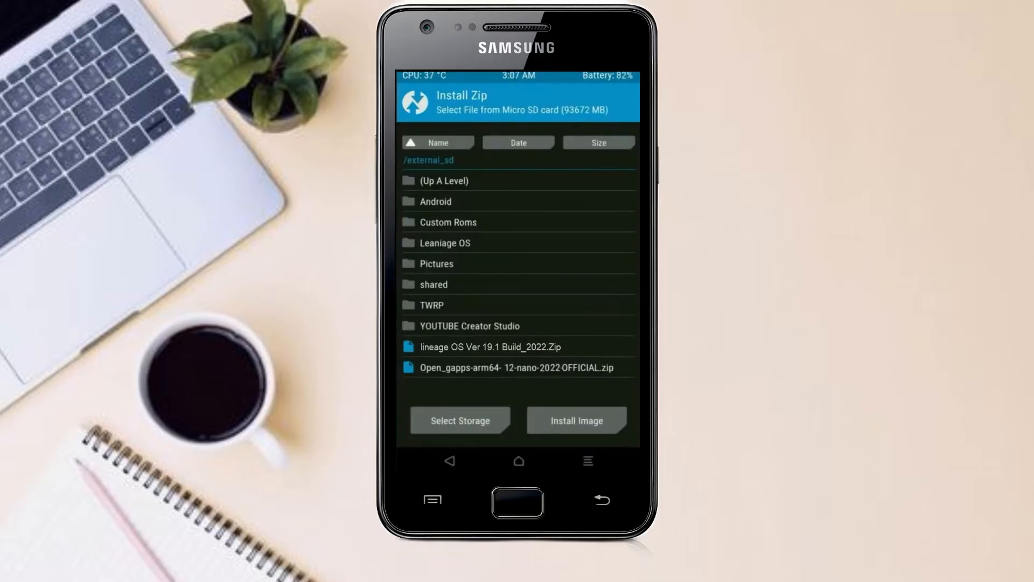
pyautogui.click(518, 368)
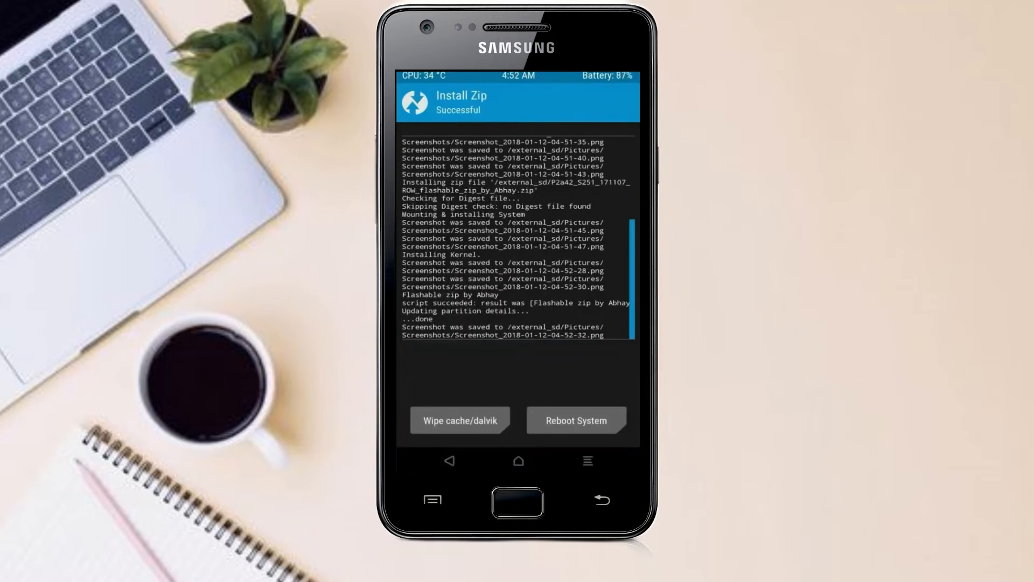
# Wipe cache and Dalvik after the flash and reboot into the newly installed system
pyautogui.click(459, 420)
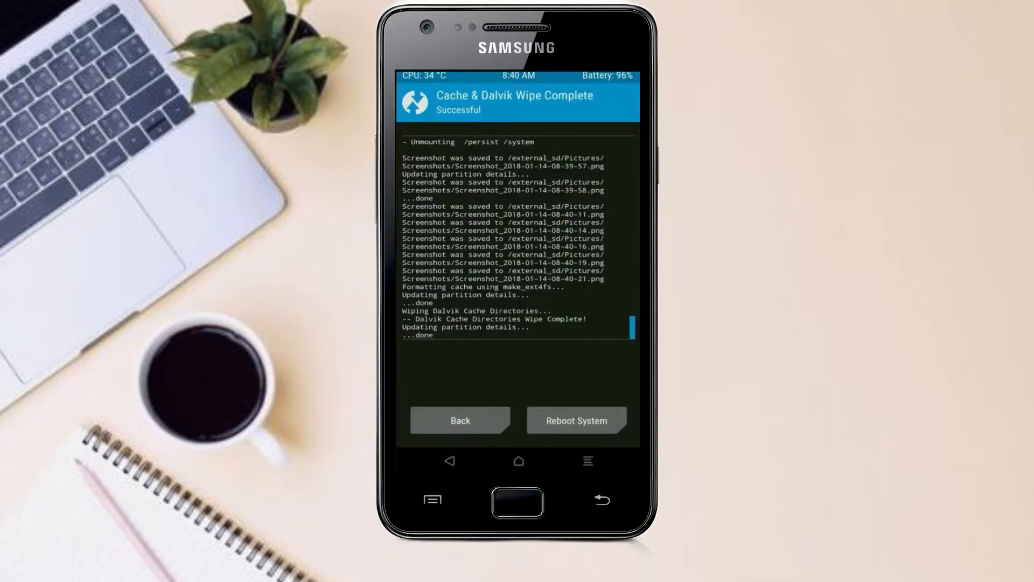
pyautogui.click(575, 420)
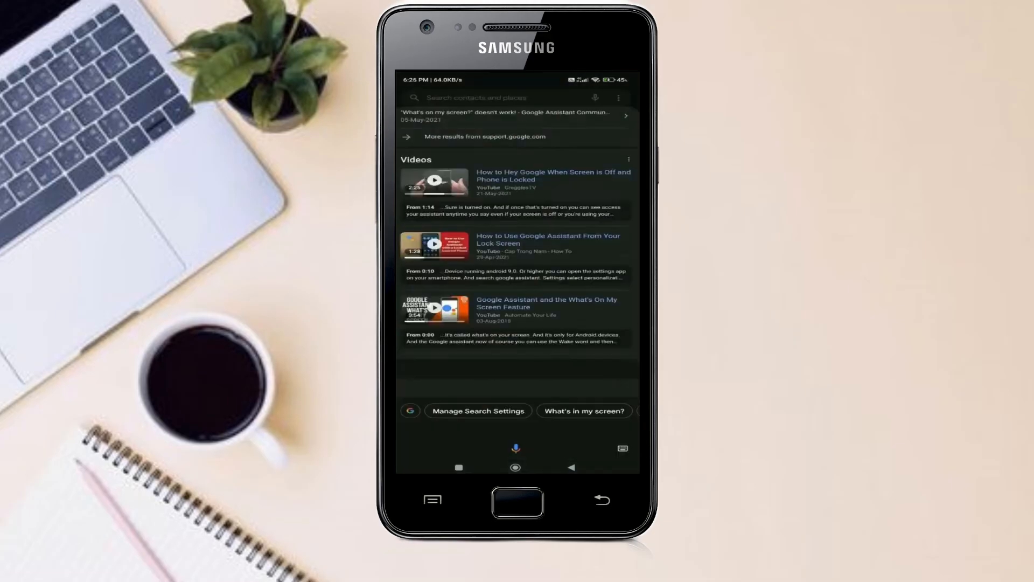
pyautogui.scroll(-3)
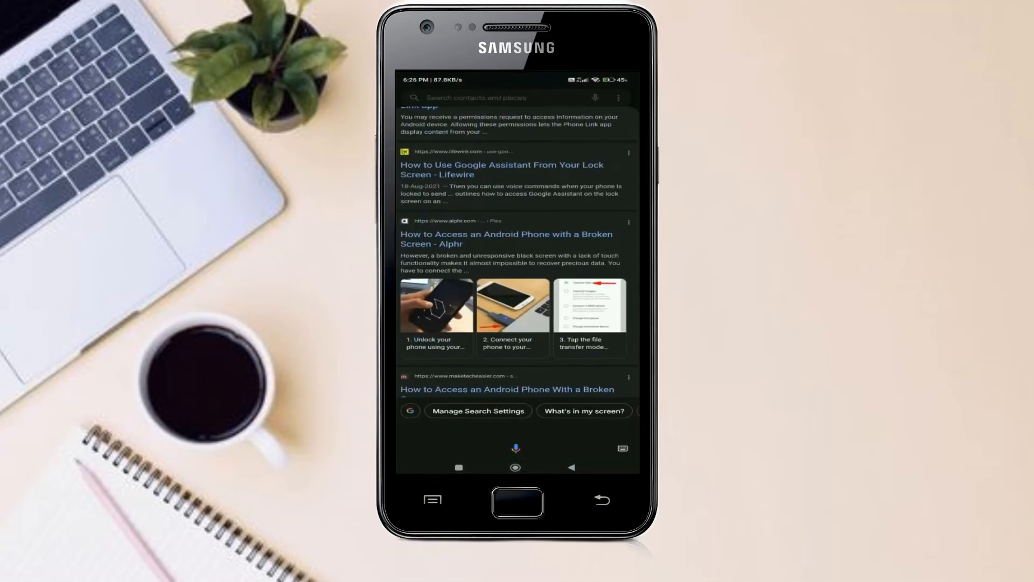